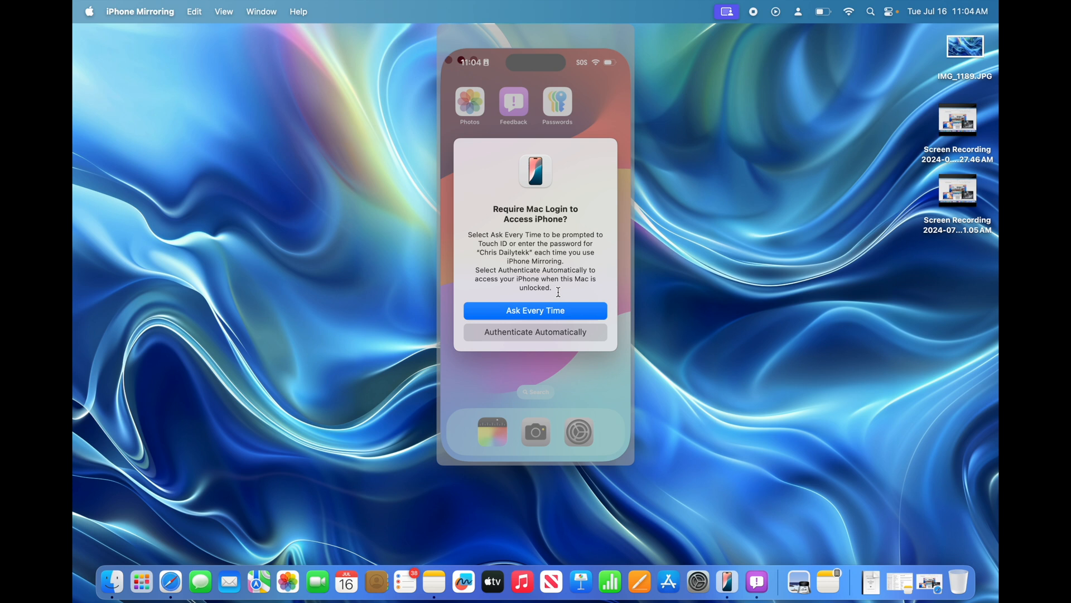
- Dismiss the 'Require Mac Login to Access iPhone?' prompt so the iPhone home screen shows
left_click(535, 331)
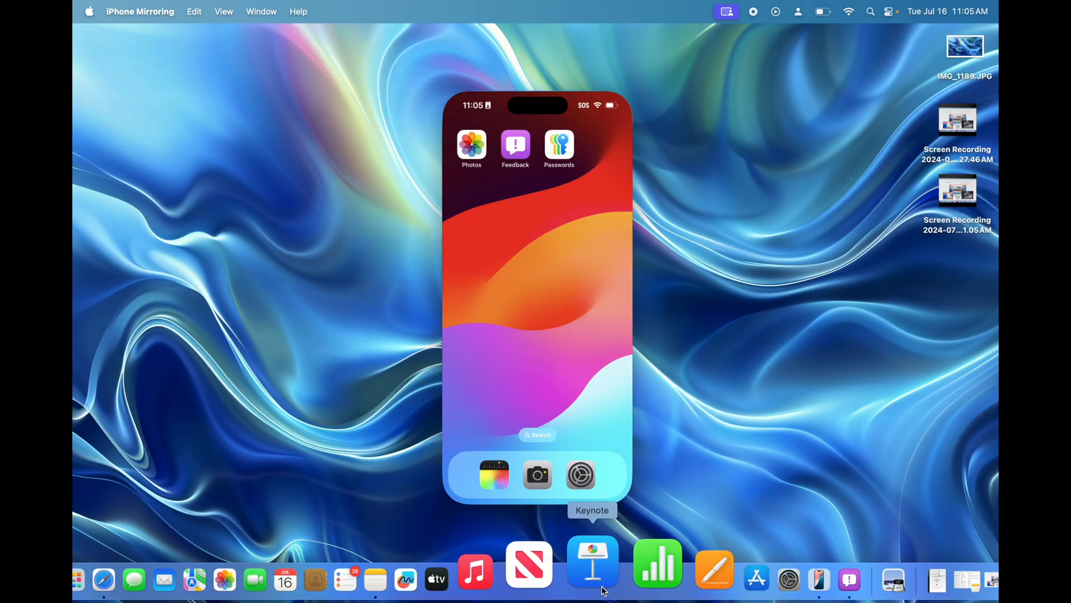
- Launch the iPhone Settings app from the dock and scroll down its options list
left_click(580, 476)
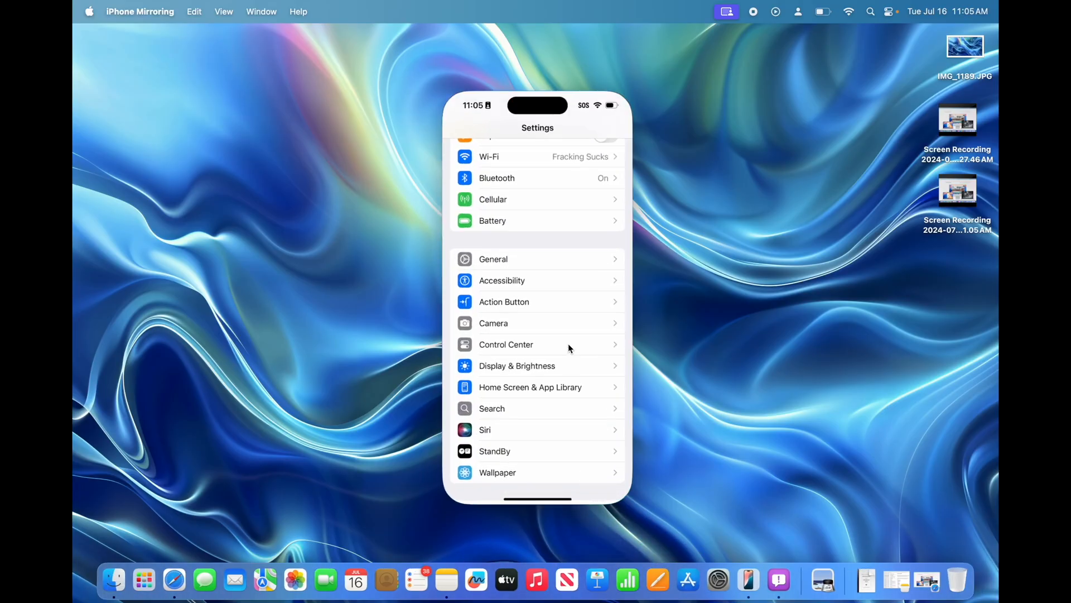
scroll("down", 3)
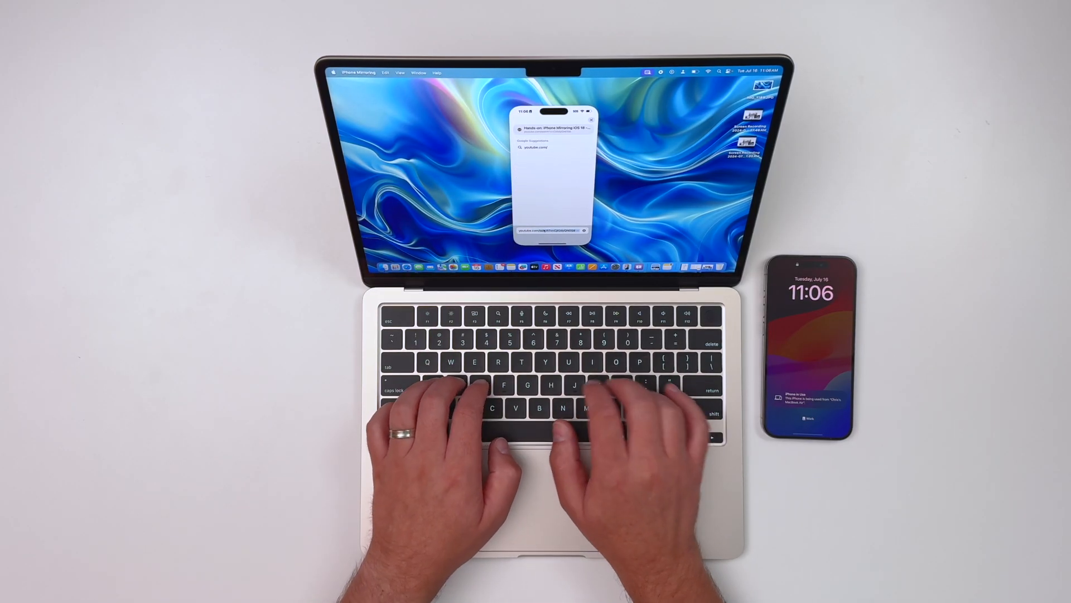
- Submit the typed search to reach the Fitness AI Gym Workout Planner App Store page
key("return")
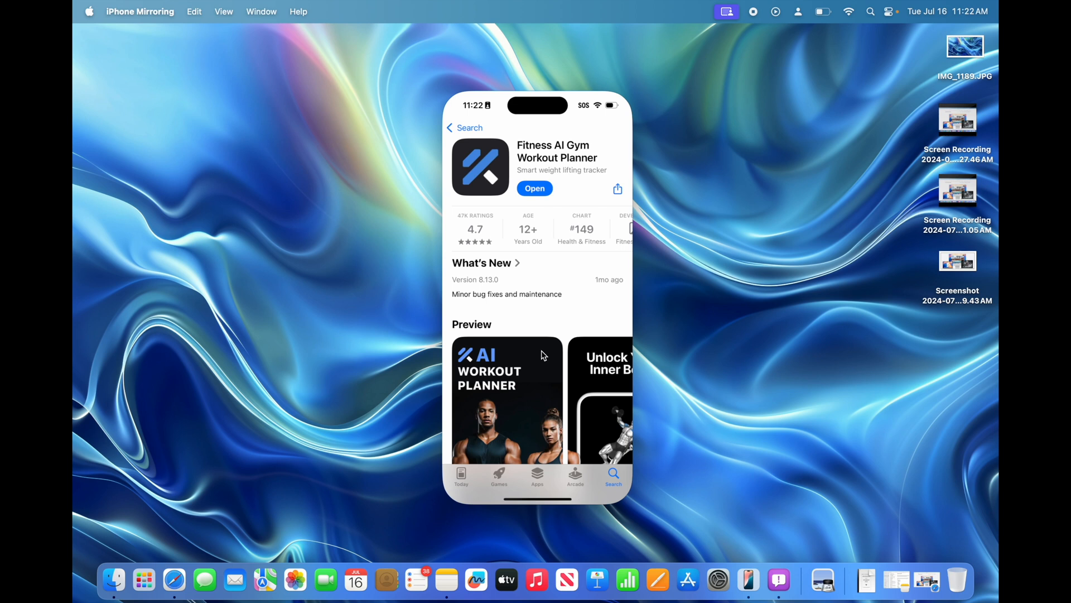
mouse_move(542, 193)
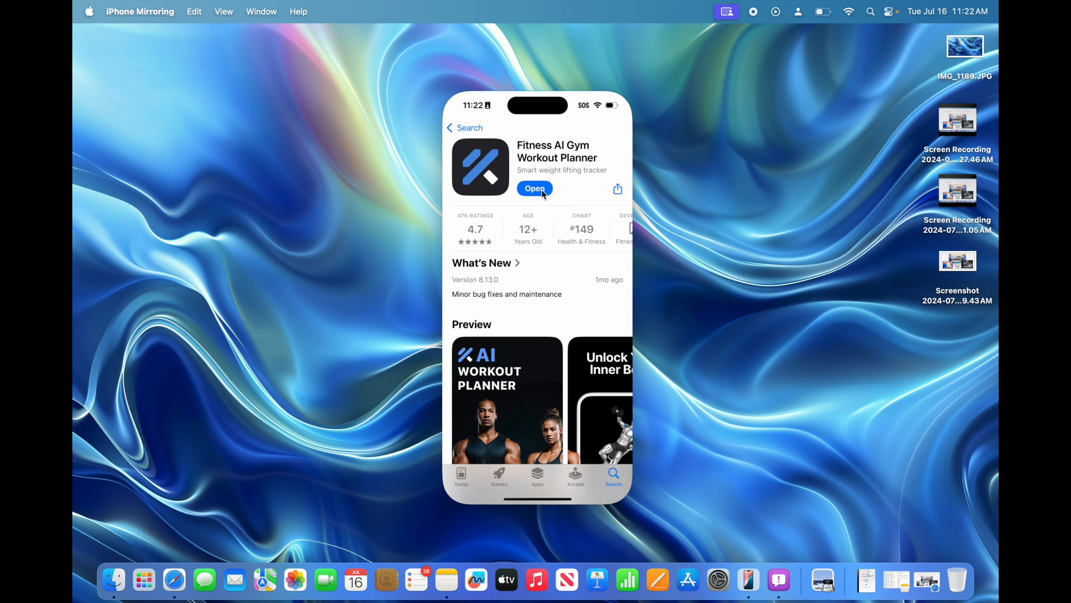
- Launch Fitness AI from its App Store page so the welcome screen appears
left_click(535, 187)
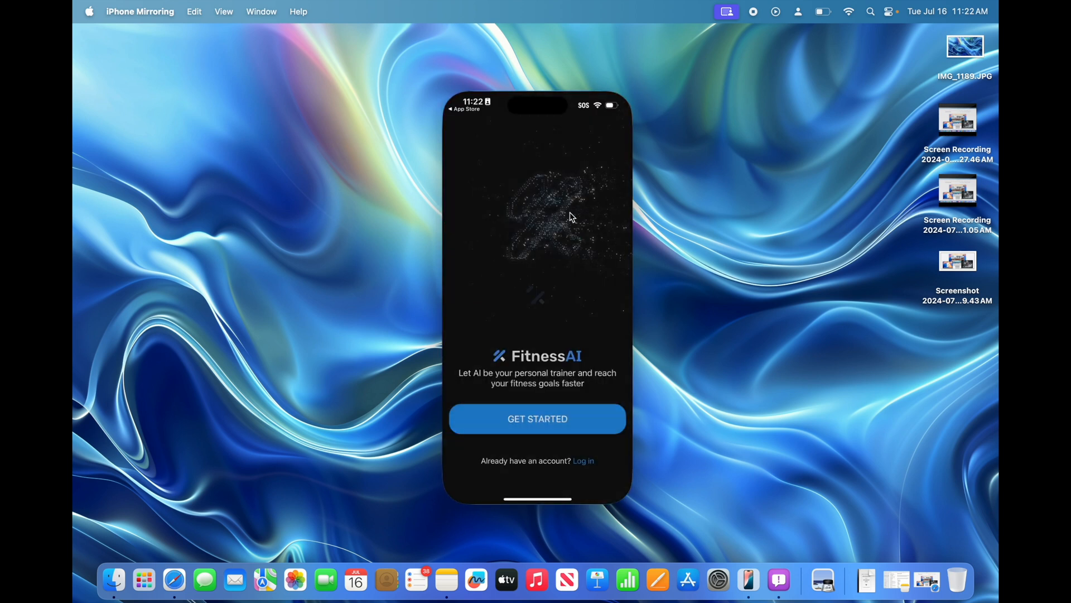